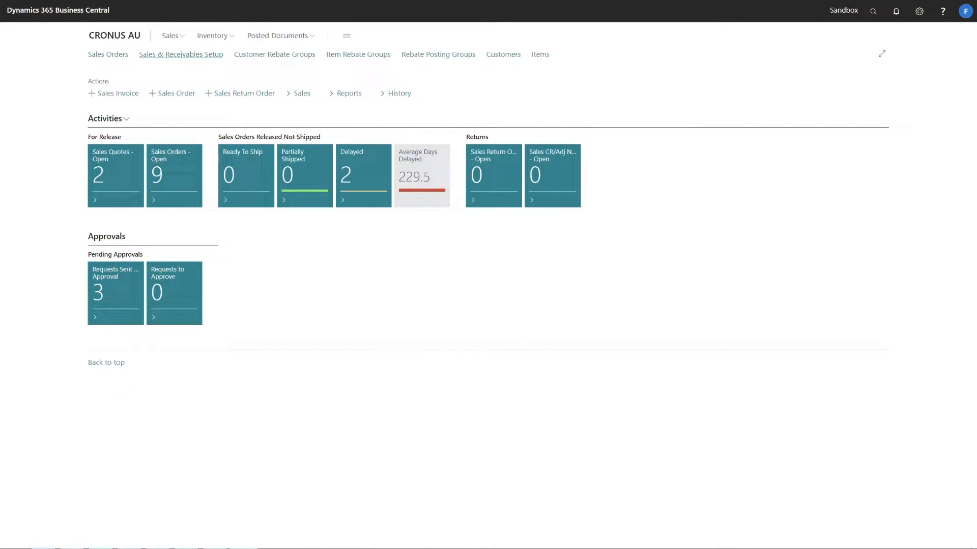
Step: Review Sales & Receivables Setup and keep rebate calculation set to On Document
{"action": "left_click", "coordinate": [181, 54]}
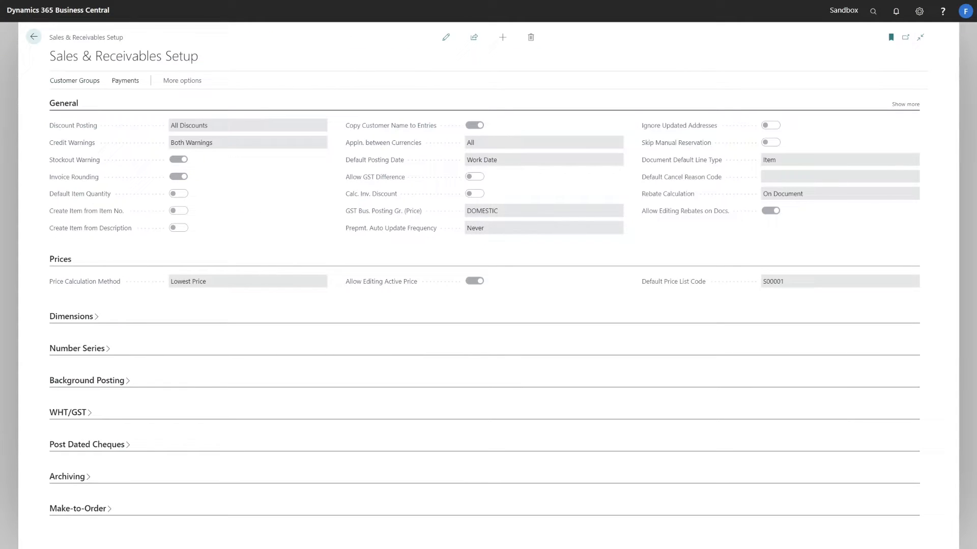
{"action": "left_click", "coordinate": [445, 37]}
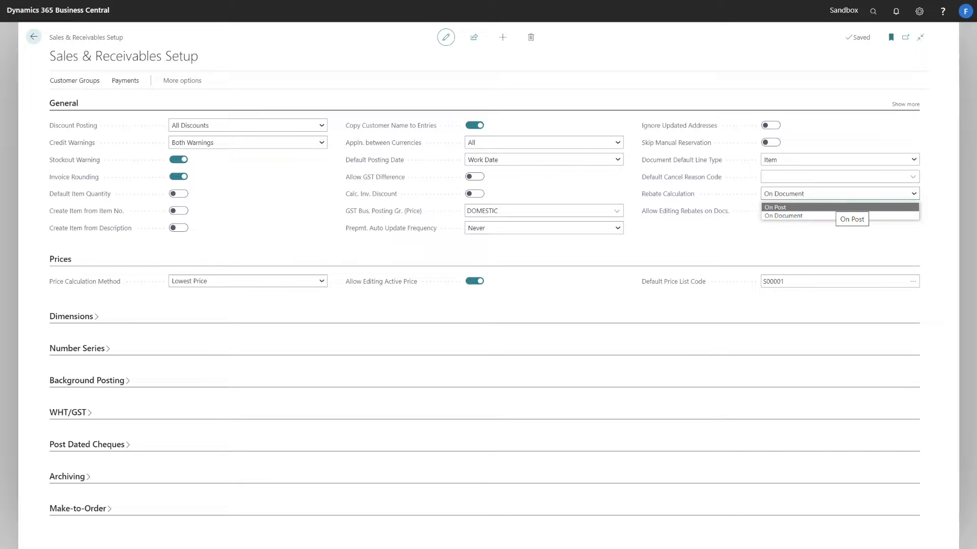
{"action": "mouse_move", "coordinate": [784, 216]}
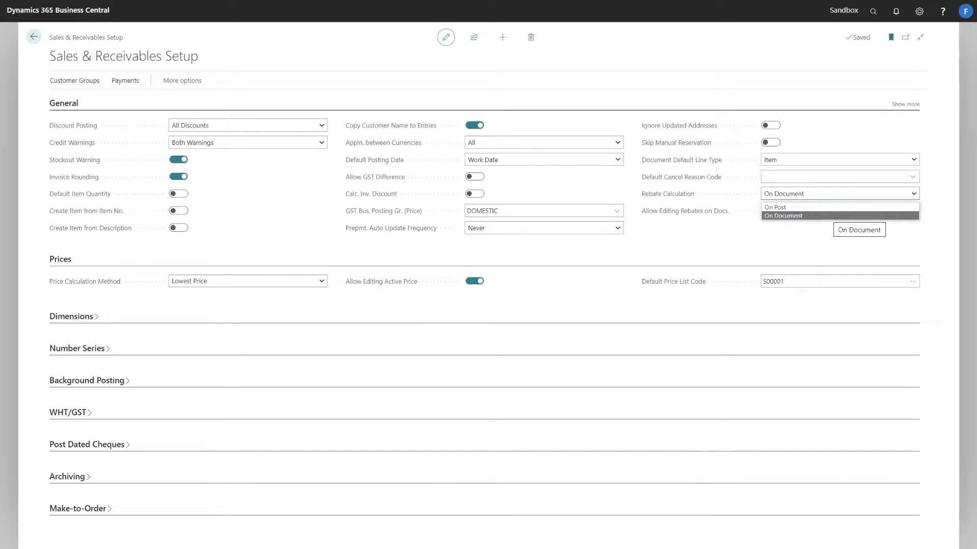
{"action": "left_click", "coordinate": [782, 215]}
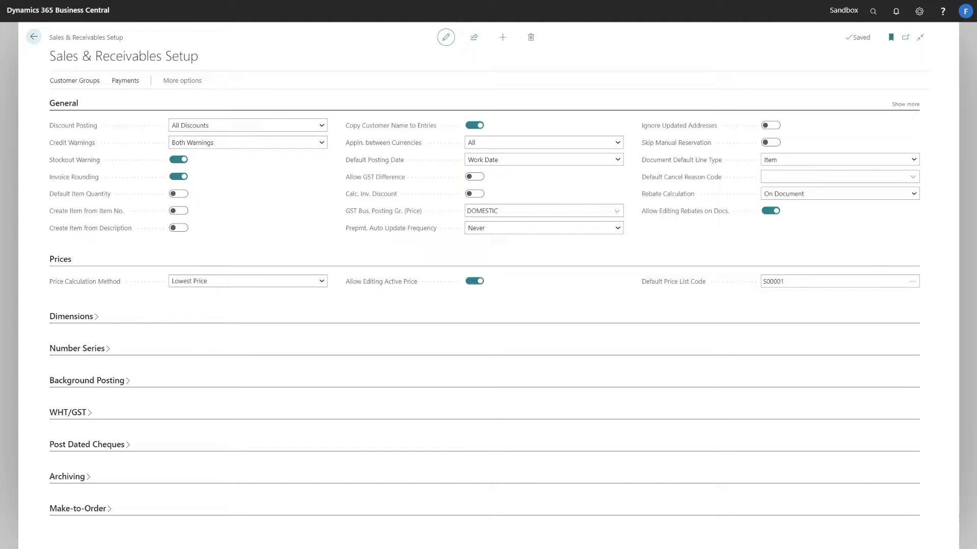
{"action": "left_click", "coordinate": [34, 36]}
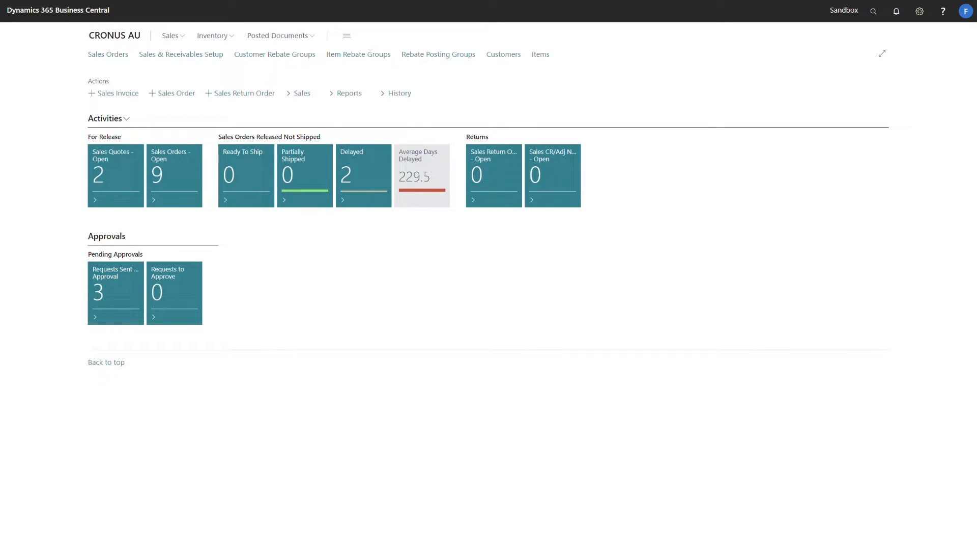
Step: Review the customer rebate groups and the rebates defined for SALES LEVEL 1
{"action": "left_click", "coordinate": [273, 55]}
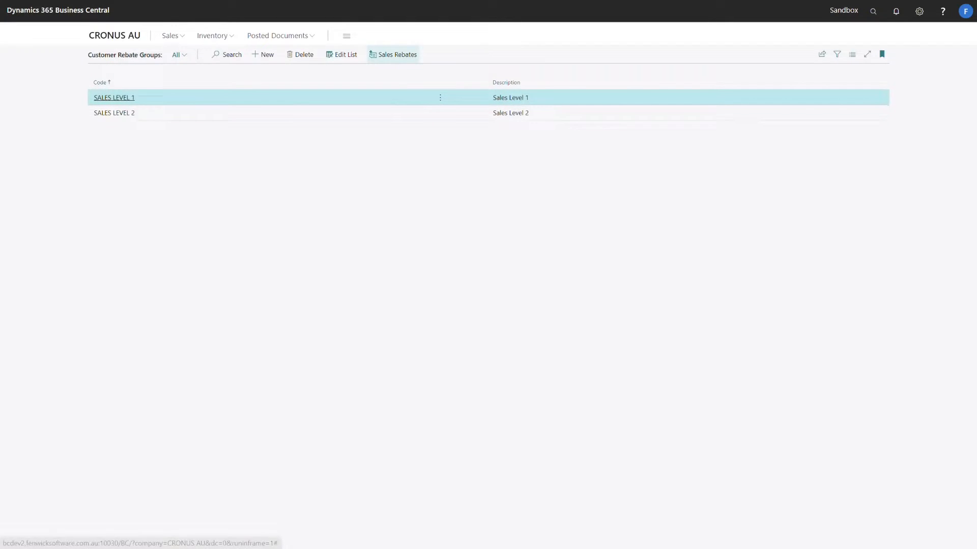
{"action": "left_click", "coordinate": [392, 53]}
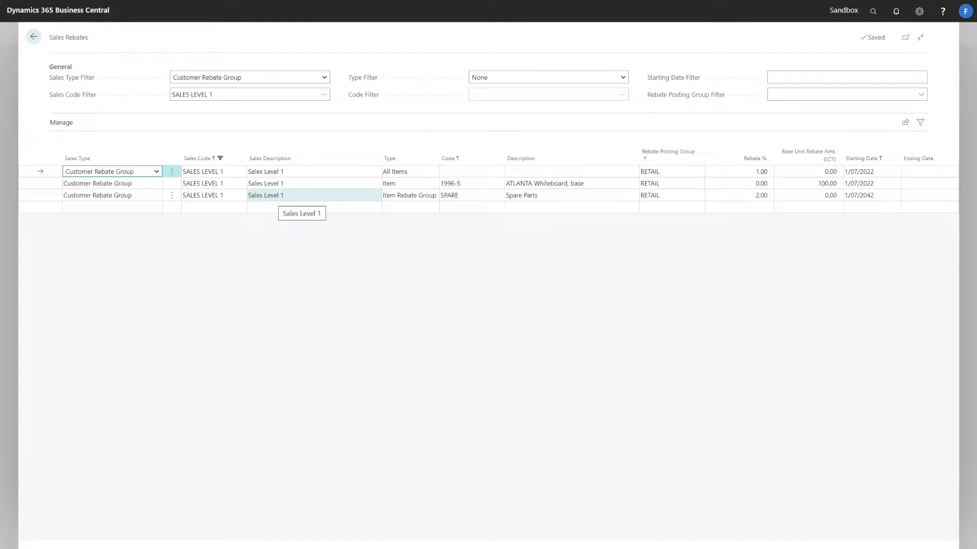
{"action": "mouse_move", "coordinate": [200, 158]}
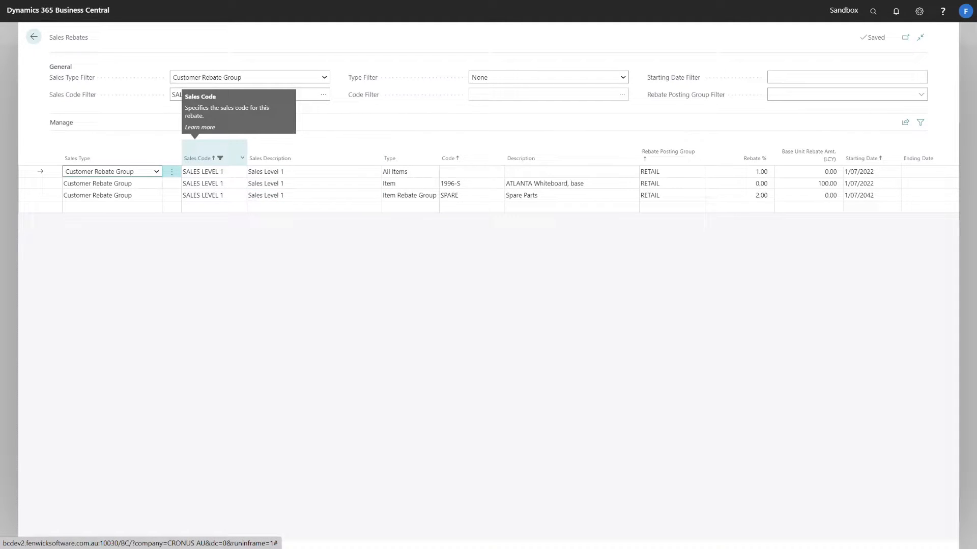
{"action": "mouse_move", "coordinate": [409, 158]}
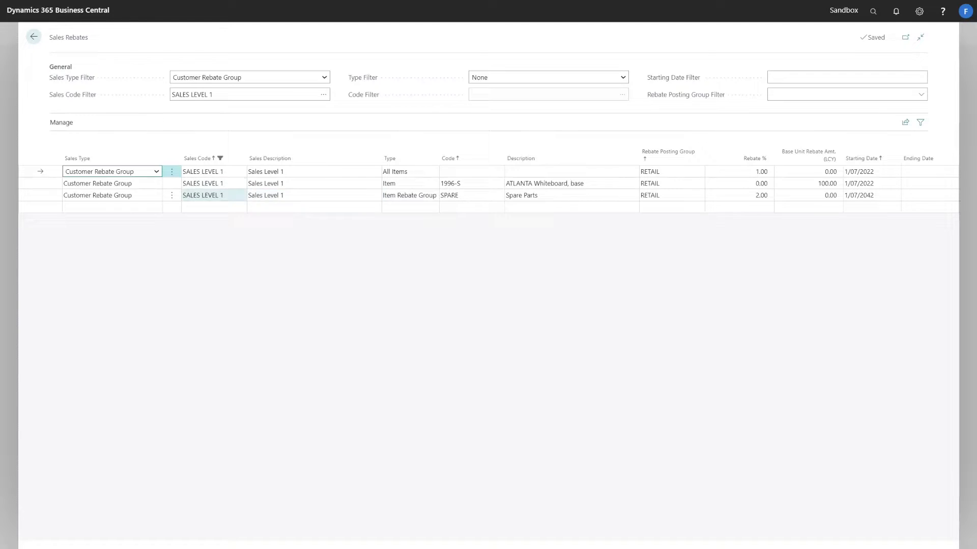
{"action": "left_click", "coordinate": [323, 76]}
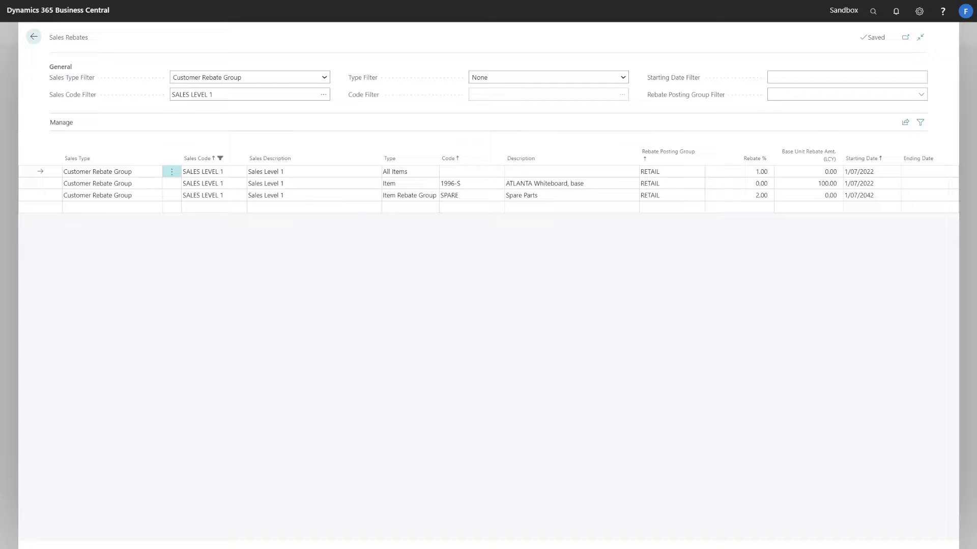
{"action": "left_click", "coordinate": [409, 195]}
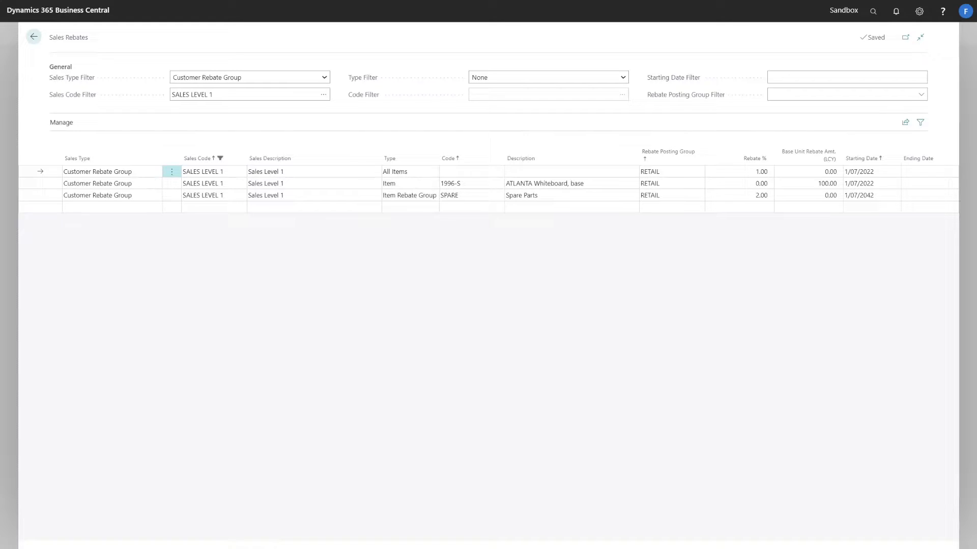
{"action": "left_click", "coordinate": [569, 159]}
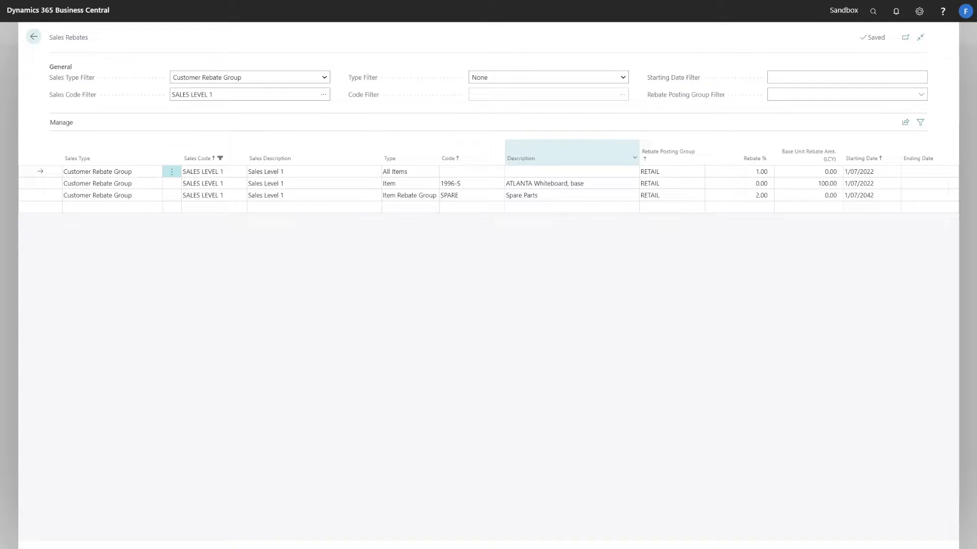
{"action": "mouse_move", "coordinate": [738, 157]}
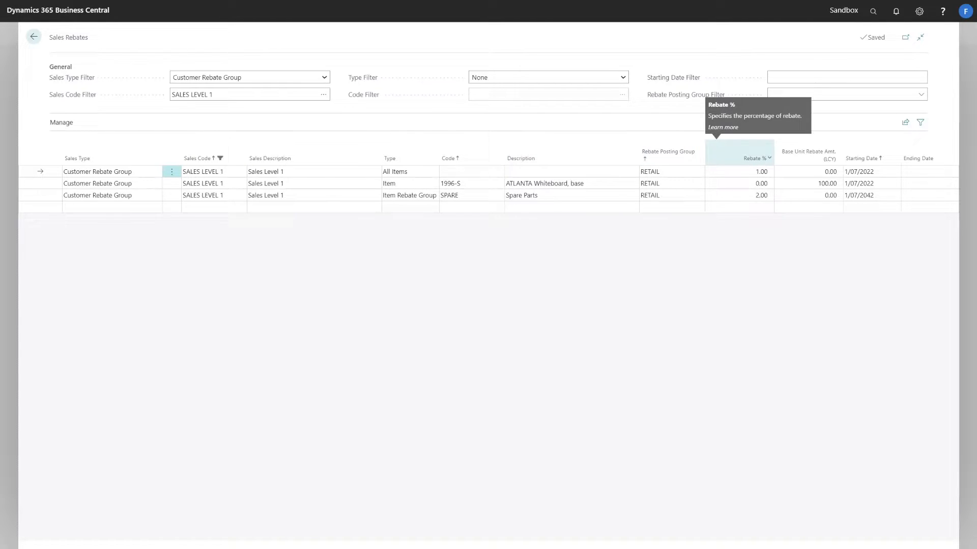
{"action": "mouse_move", "coordinate": [808, 154]}
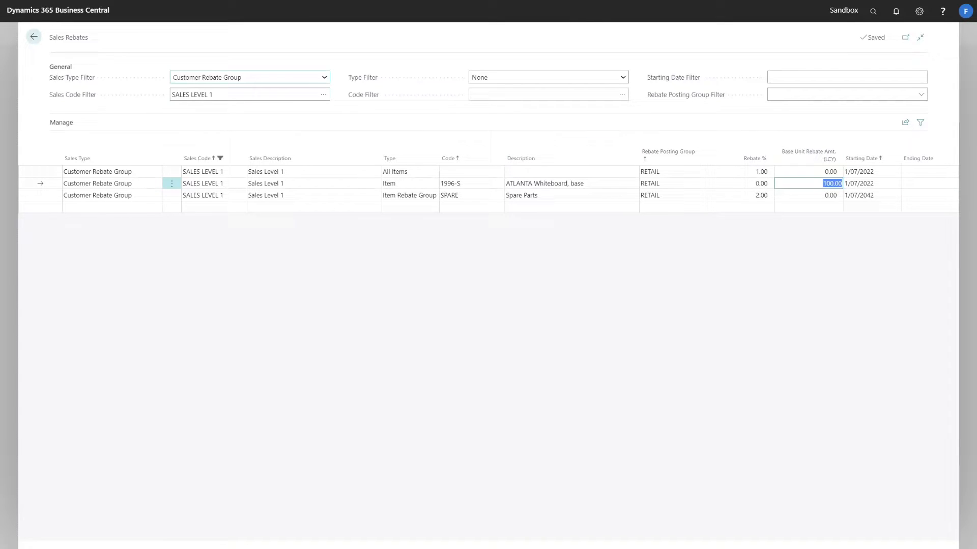
{"action": "left_click", "coordinate": [33, 36]}
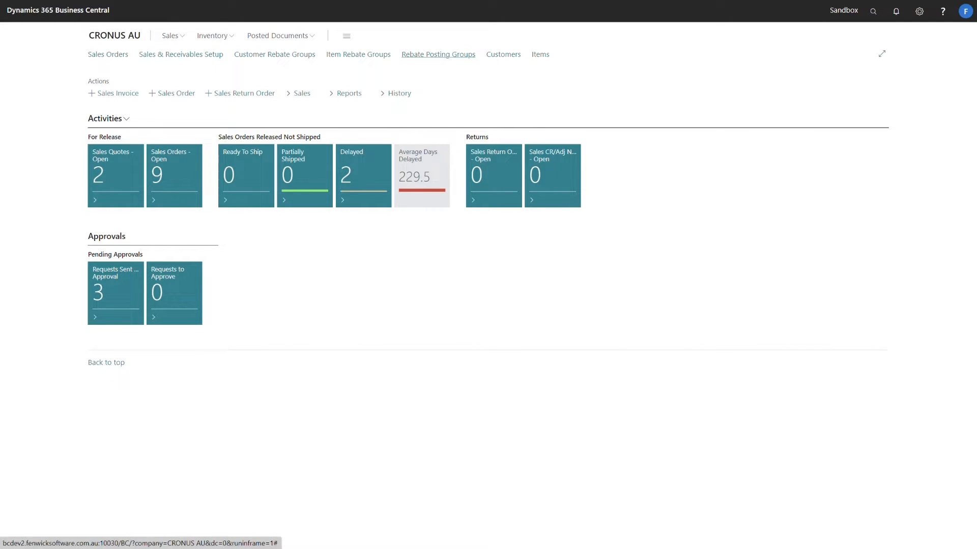
Step: Review the rebate posting groups, the Adatum Corporation customer and the PARIS Guest Chair item
{"action": "left_click", "coordinate": [437, 54]}
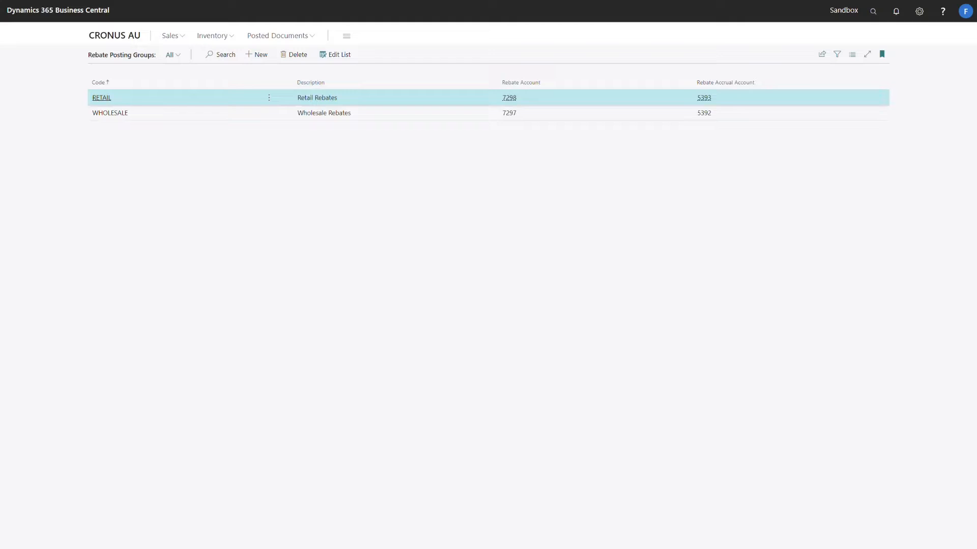
{"action": "mouse_move", "coordinate": [521, 82]}
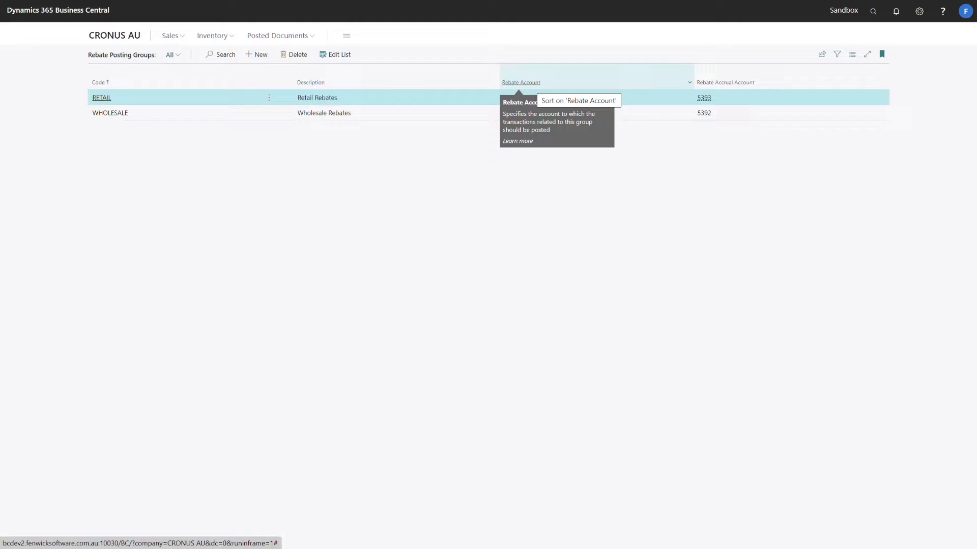
{"action": "mouse_move", "coordinate": [724, 82]}
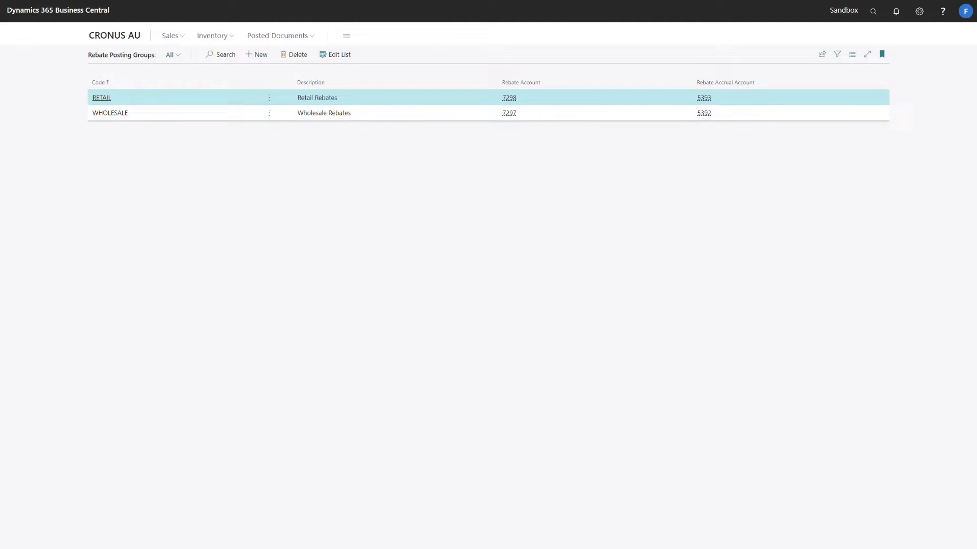
{"action": "left_click", "coordinate": [114, 35]}
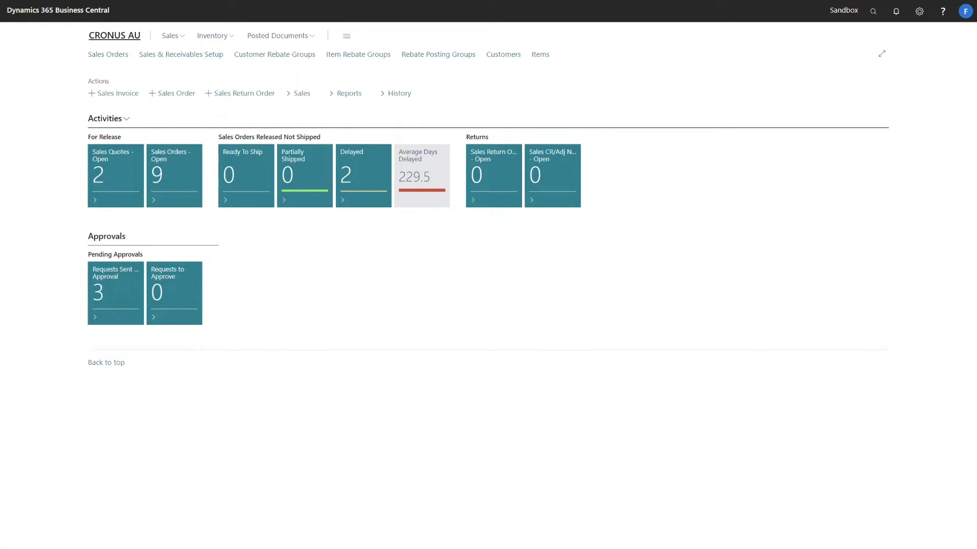
{"action": "left_click", "coordinate": [503, 53]}
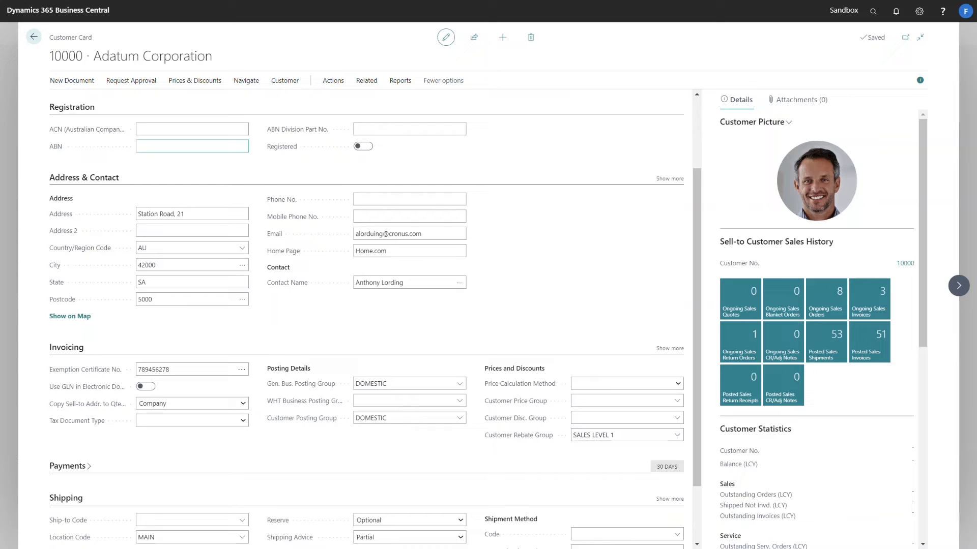
{"action": "scroll", "scroll_direction": "down", "scroll_amount": 3}
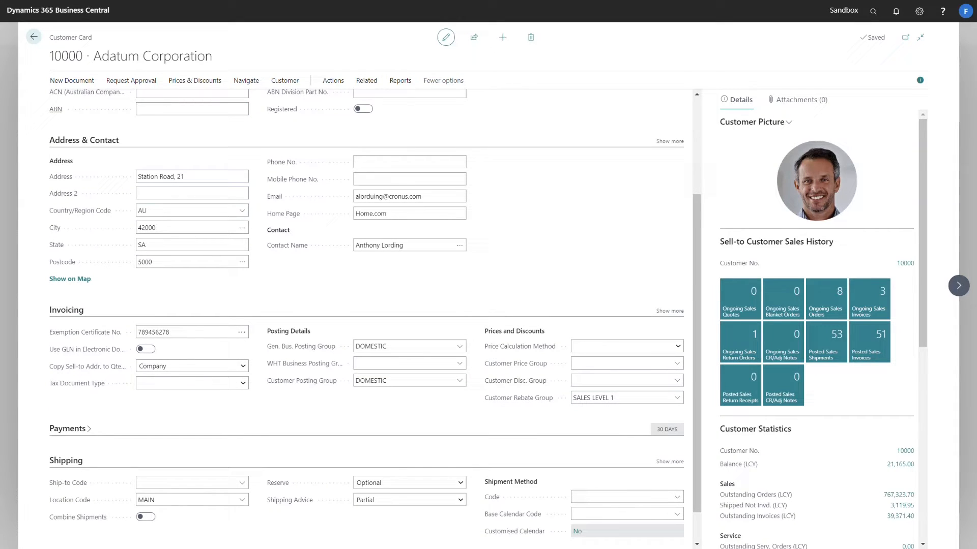
{"action": "left_click", "coordinate": [34, 37]}
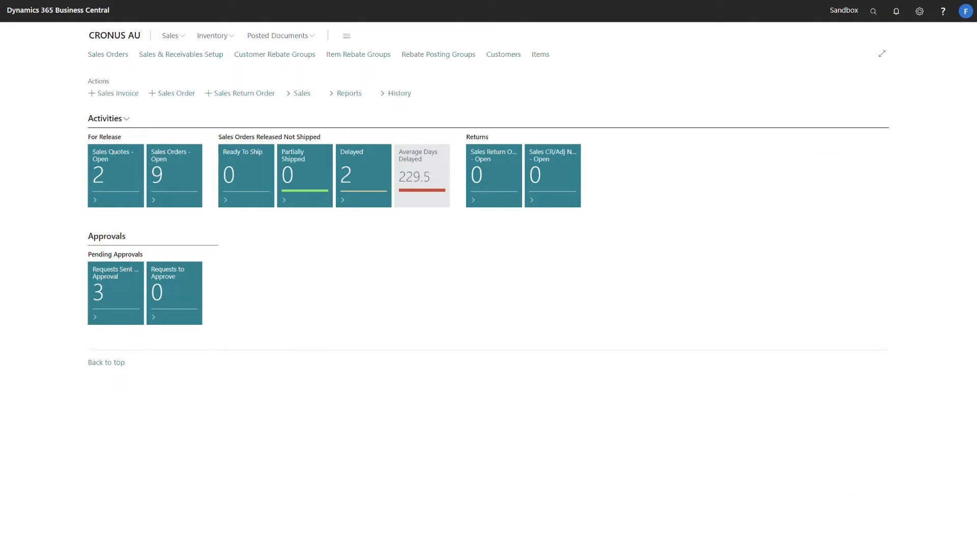
{"action": "left_click", "coordinate": [539, 54]}
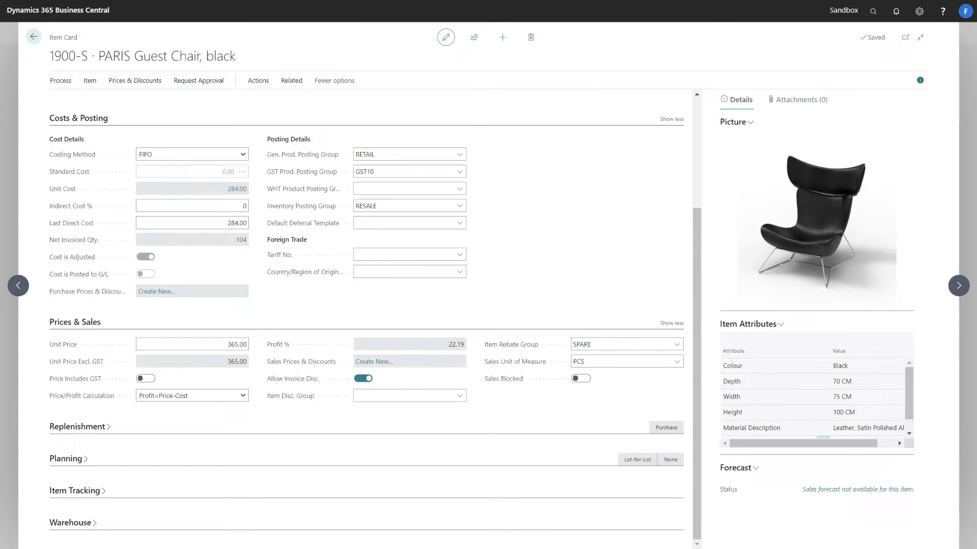
{"action": "left_click", "coordinate": [34, 37]}
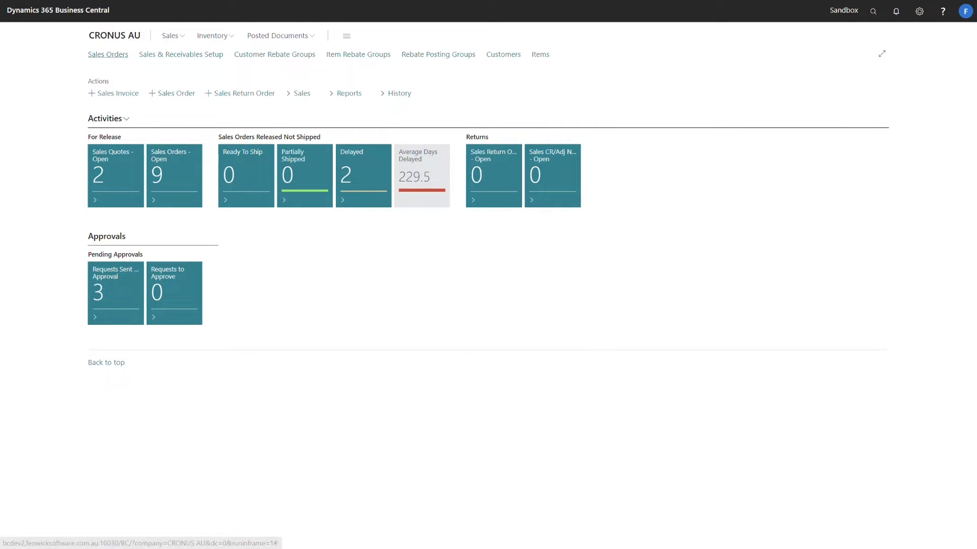
Step: Create a sales order for Adatum Corporation with item 1896-S, quantity 1
{"action": "left_click", "coordinate": [108, 54]}
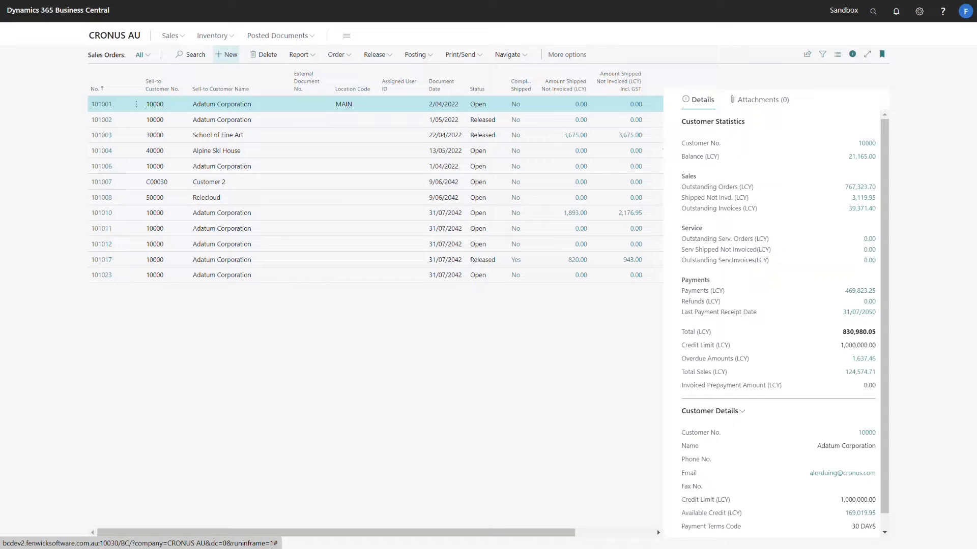
{"action": "left_click", "coordinate": [226, 54]}
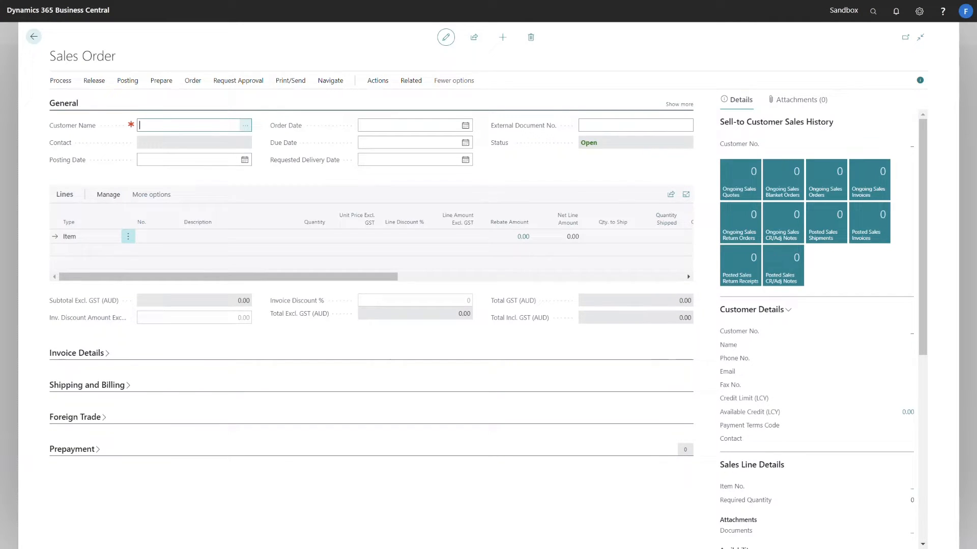
{"action": "left_click", "coordinate": [245, 126]}
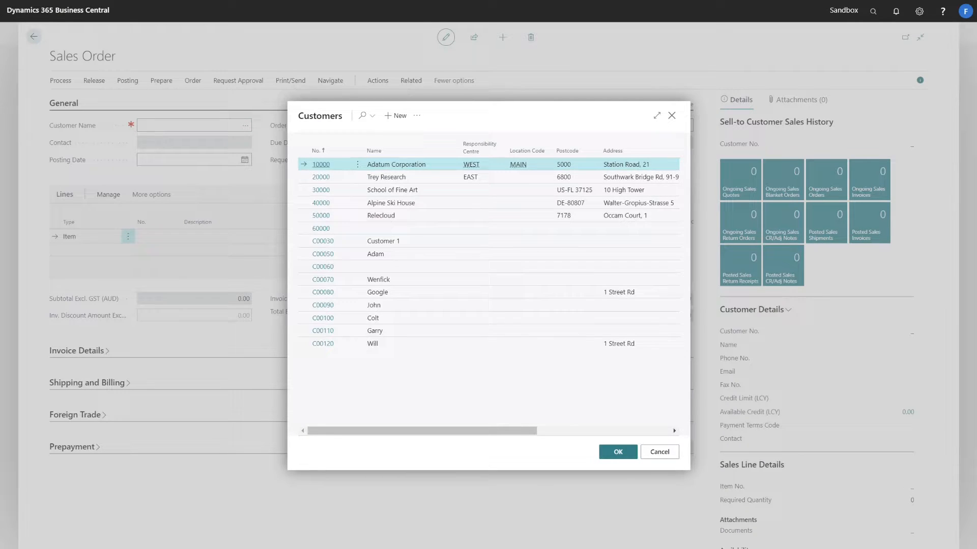
{"action": "left_click", "coordinate": [616, 452]}
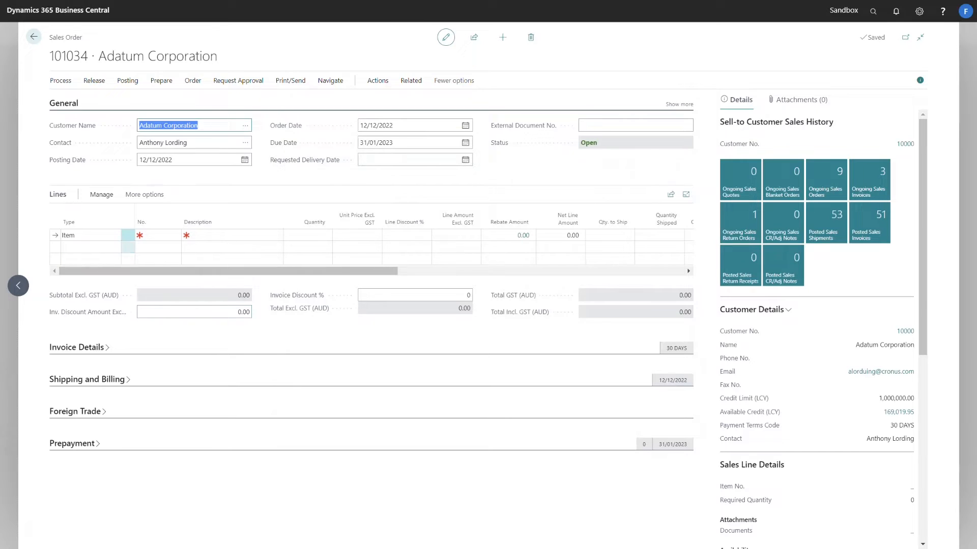
{"action": "left_click", "coordinate": [162, 235]}
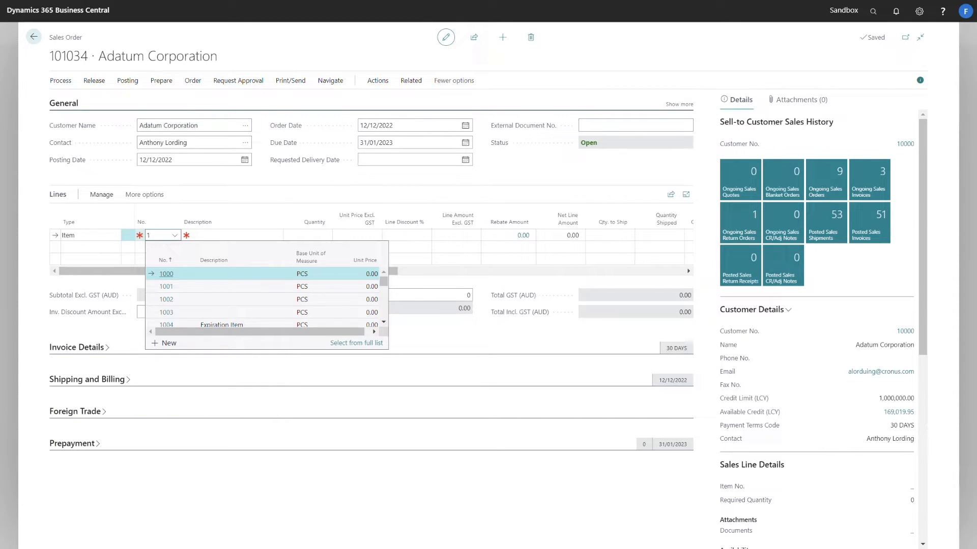
{"action": "type", "text": "1896-s"}
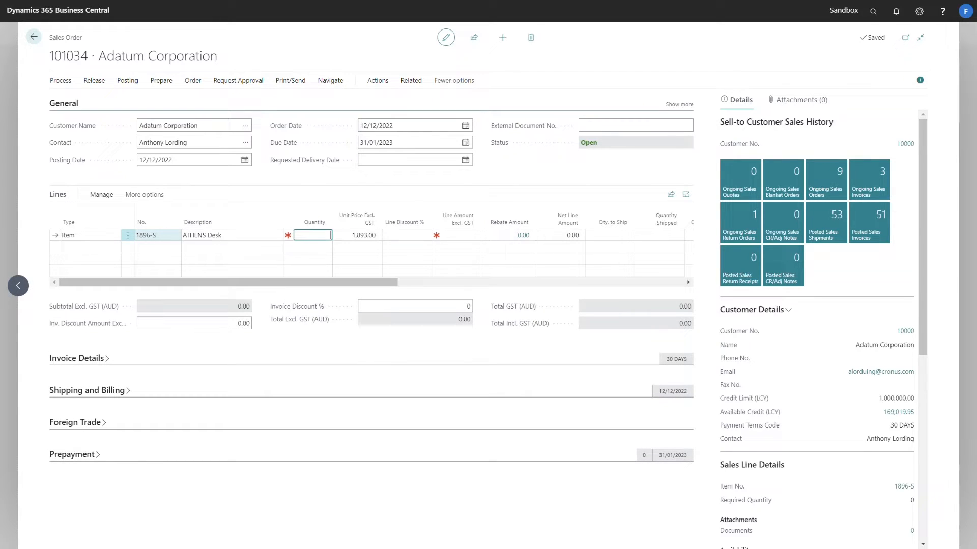
{"action": "type", "text": "1"}
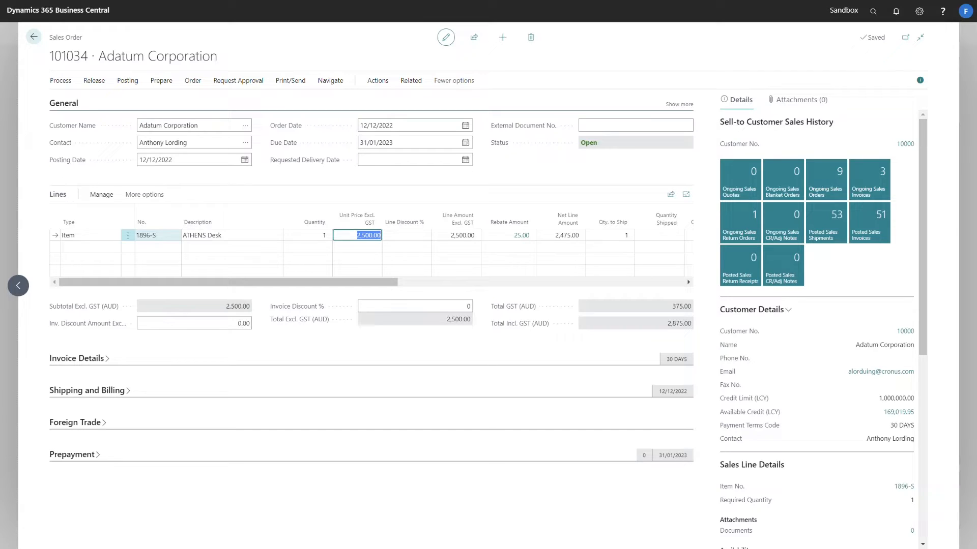
Step: View the desk line's Sales Line Rebates breakdown and return to the order
{"action": "left_click", "coordinate": [609, 235]}
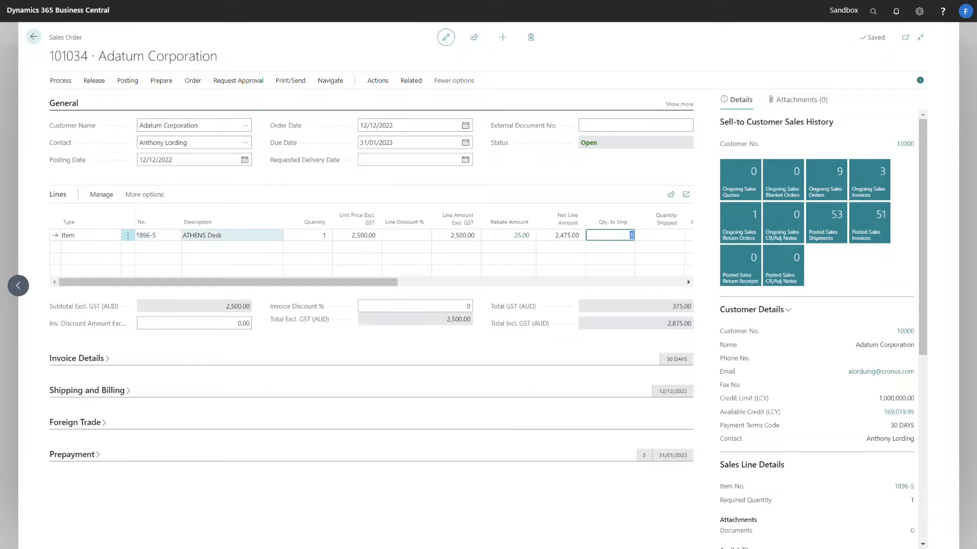
{"action": "mouse_move", "coordinate": [522, 235]}
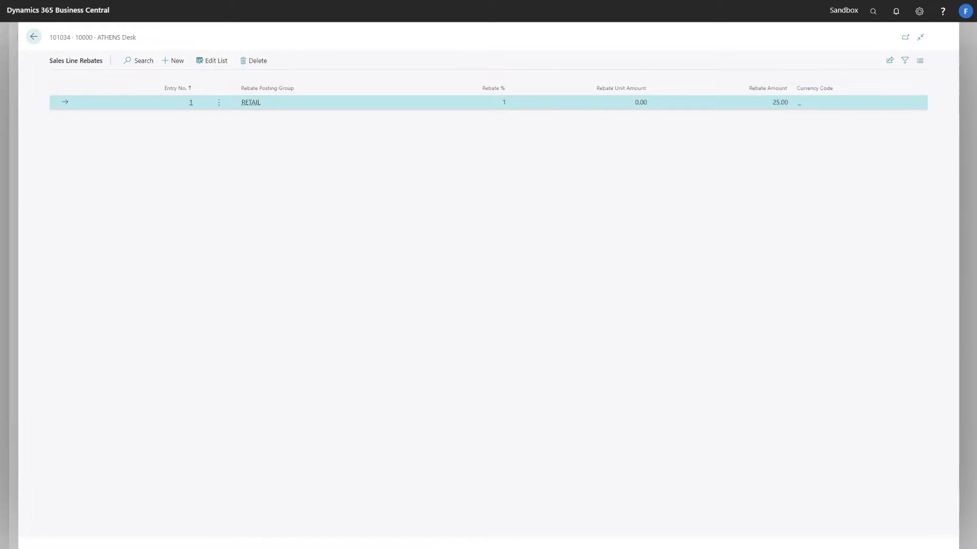
{"action": "left_click", "coordinate": [34, 37]}
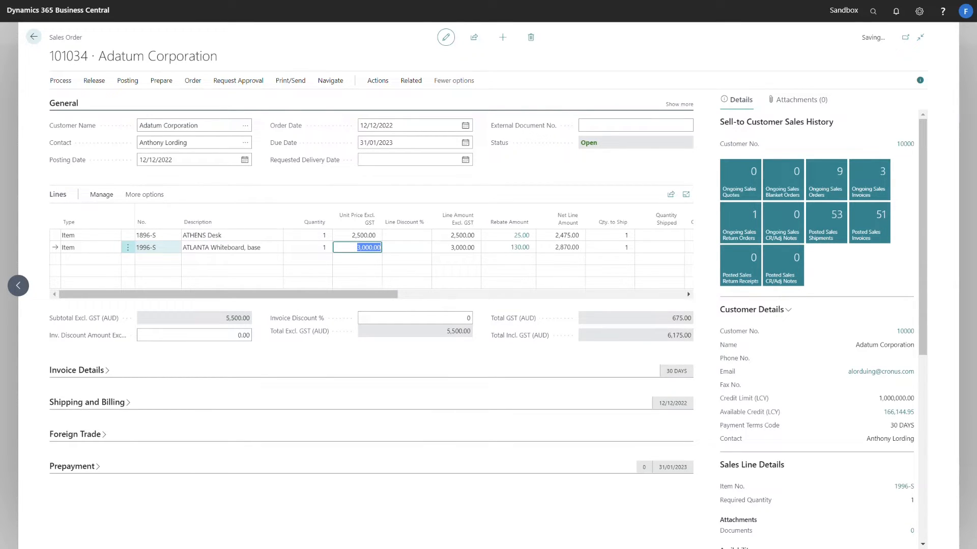
{"action": "left_click", "coordinate": [457, 247]}
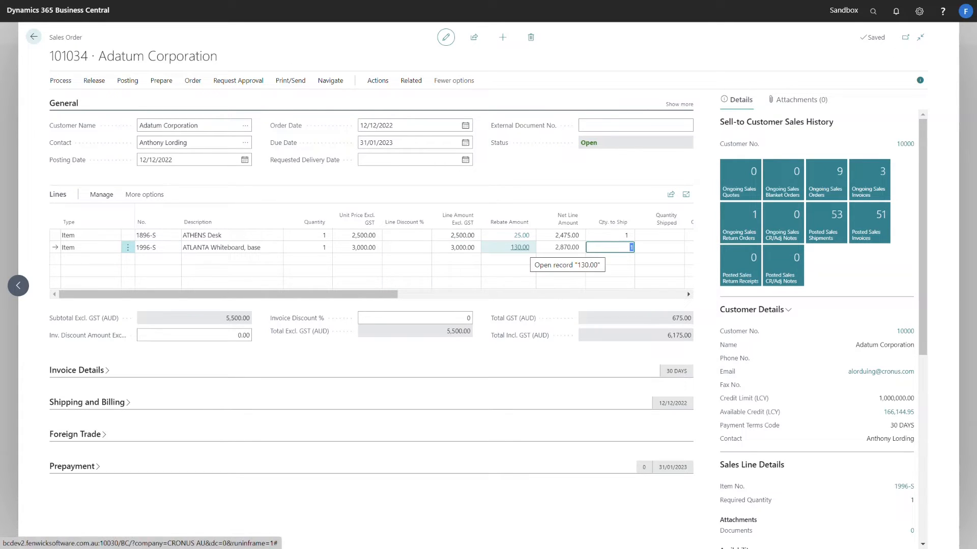
{"action": "left_click", "coordinate": [507, 247]}
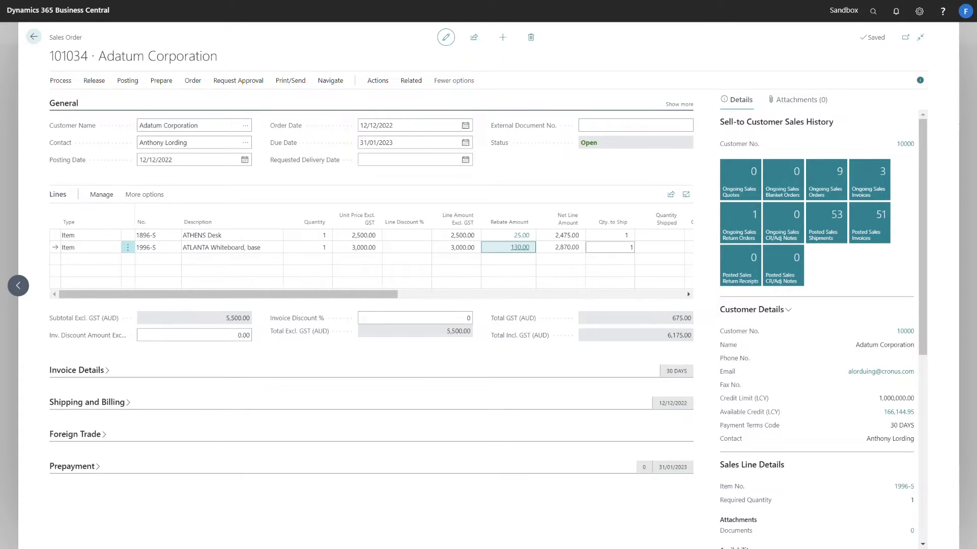
{"action": "left_click", "coordinate": [519, 247]}
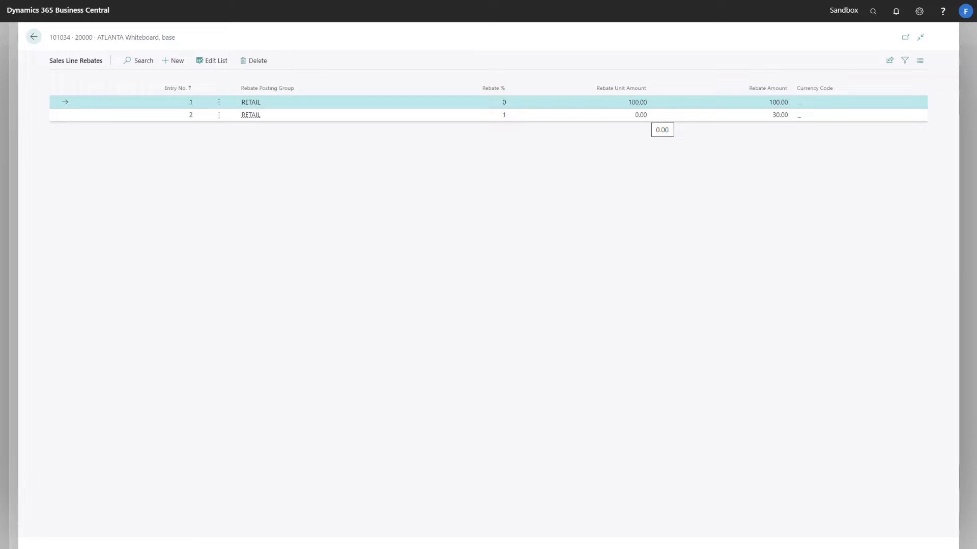
{"action": "left_click", "coordinate": [33, 37]}
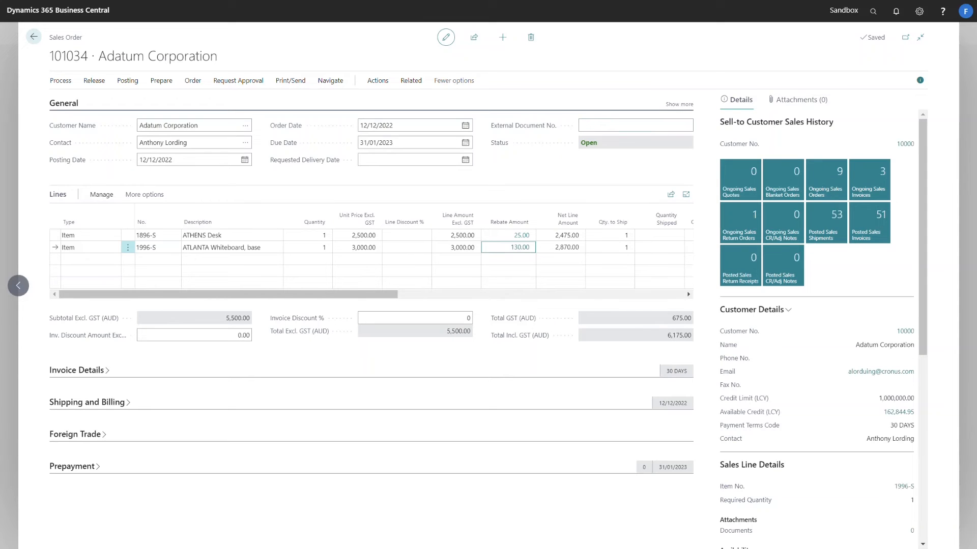
Step: Set Line Discount % to 10 on the whiteboard line
{"action": "type", "text": "10"}
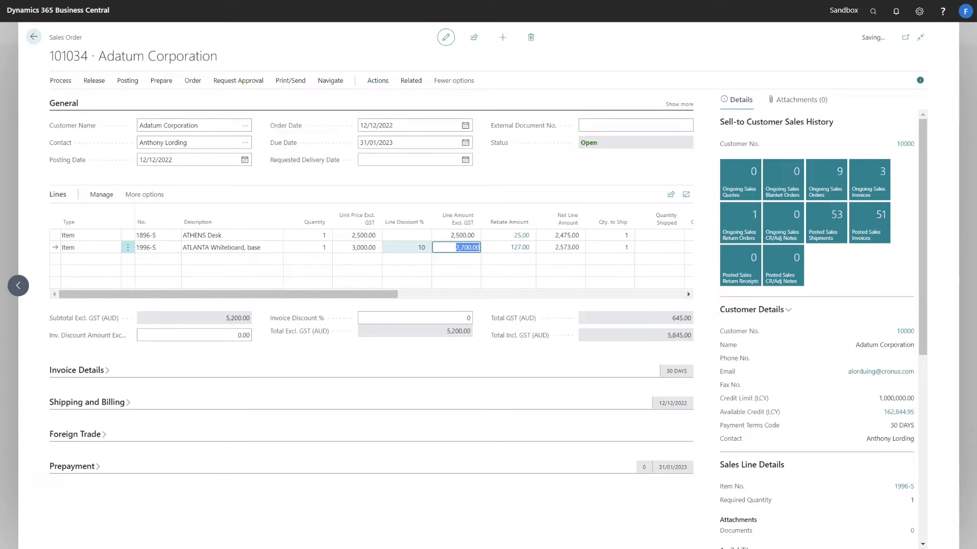
{"action": "mouse_move", "coordinate": [518, 247]}
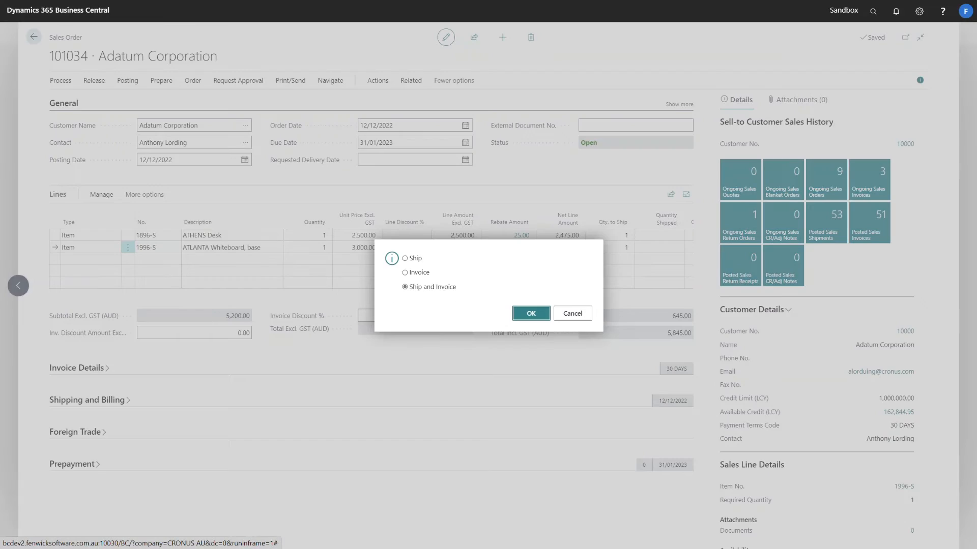
Step: Post the order as shipped and invoiced and open posted sales invoice 103431
{"action": "left_click", "coordinate": [529, 313]}
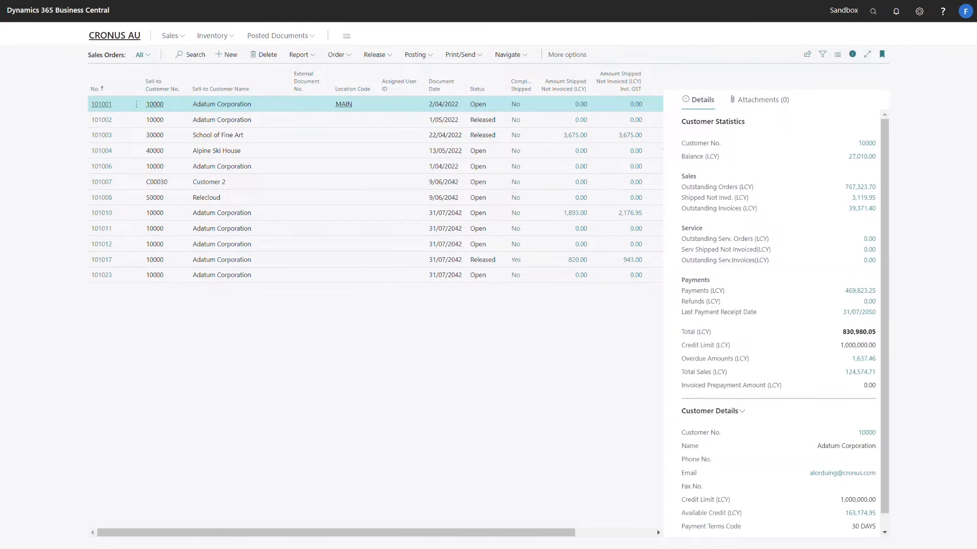
{"action": "left_click", "coordinate": [279, 34]}
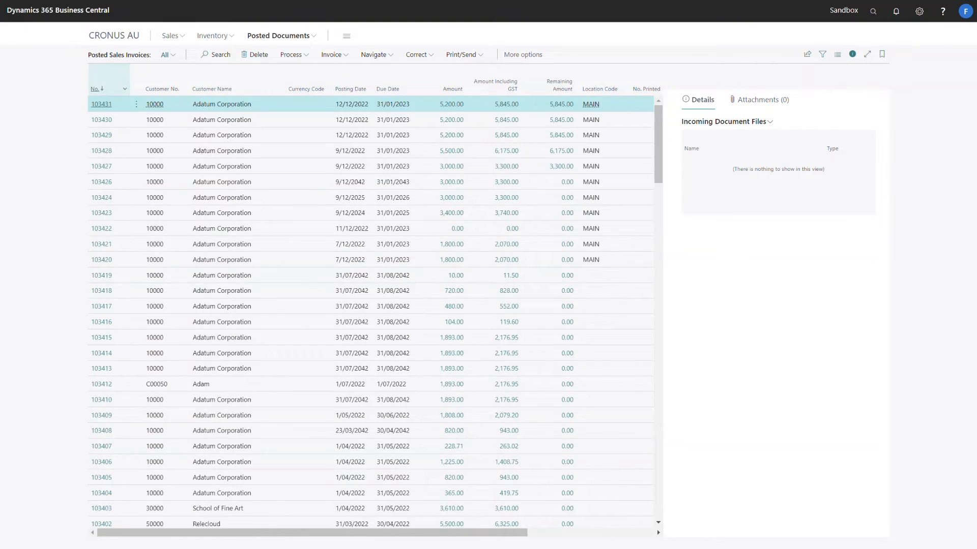
{"action": "left_click", "coordinate": [100, 104]}
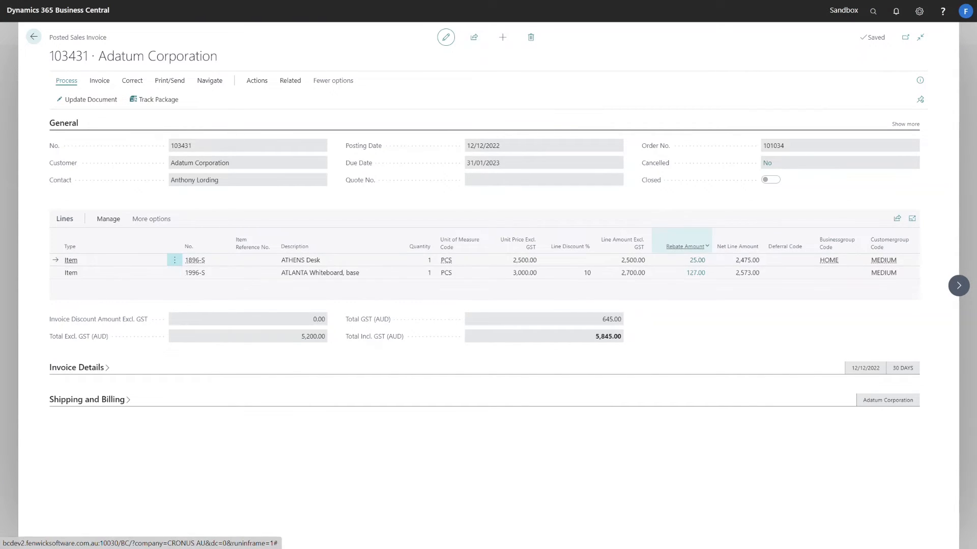
{"action": "mouse_move", "coordinate": [739, 246]}
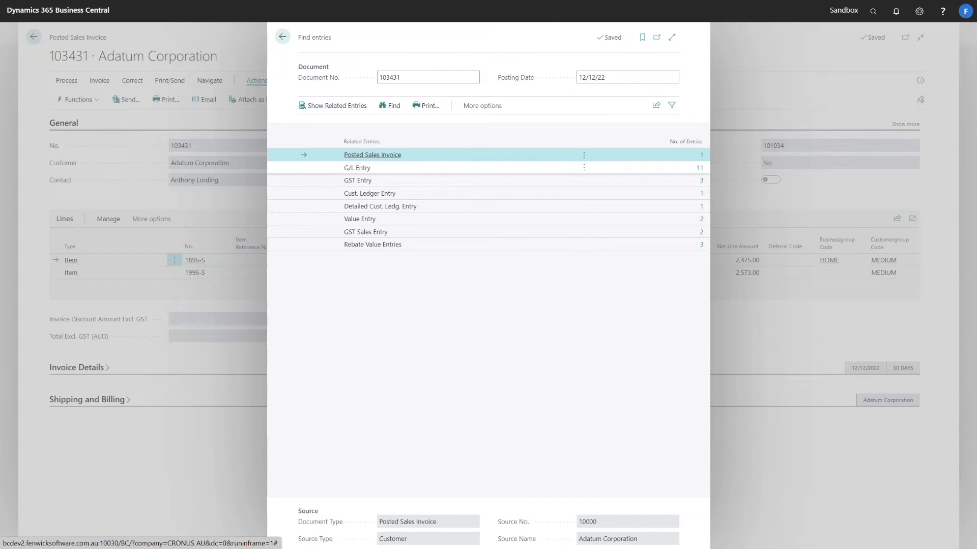
{"action": "left_click", "coordinate": [357, 168]}
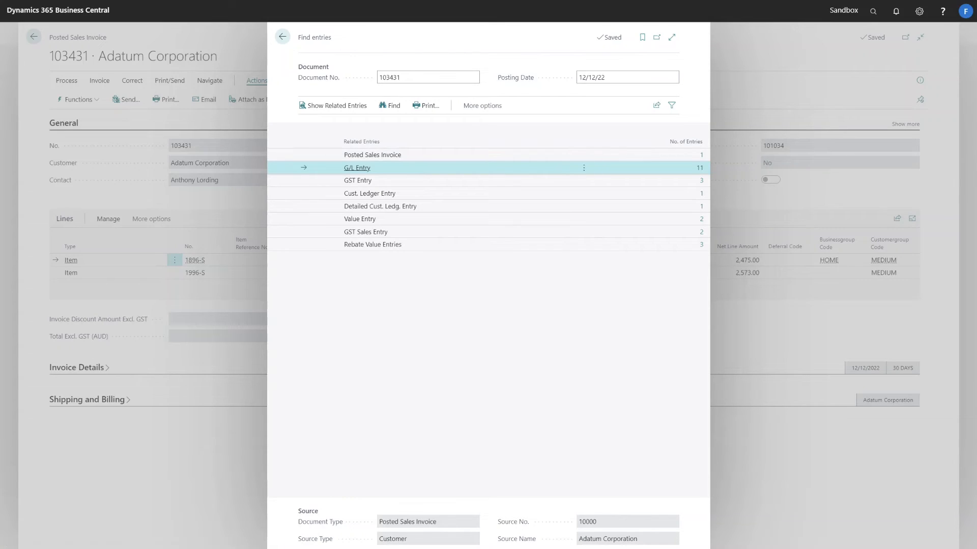
{"action": "left_click", "coordinate": [357, 168]}
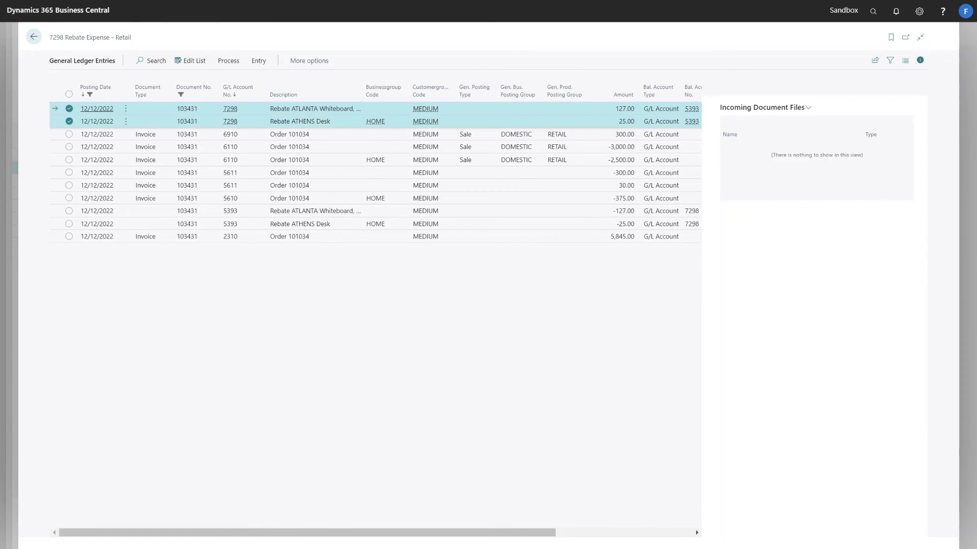
{"action": "left_click", "coordinate": [97, 121]}
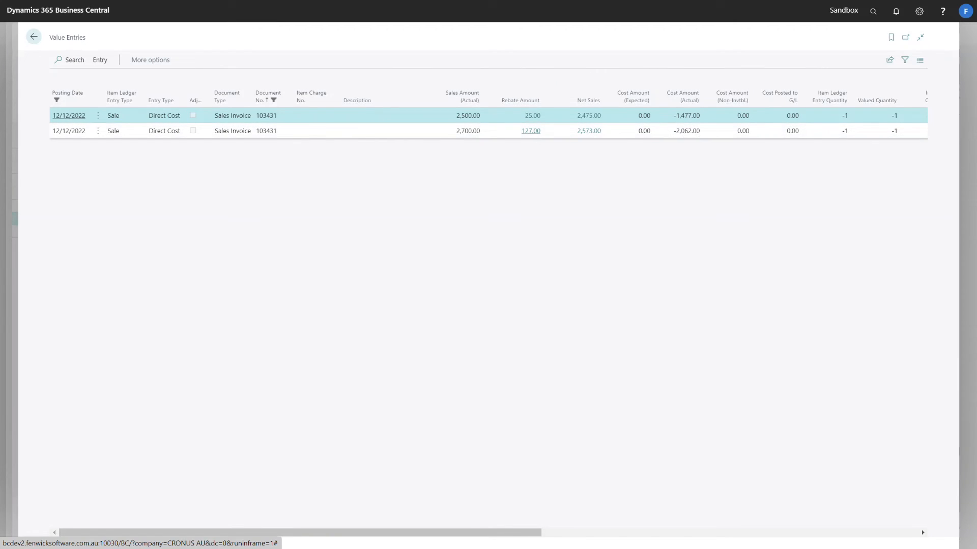
{"action": "mouse_move", "coordinate": [531, 132]}
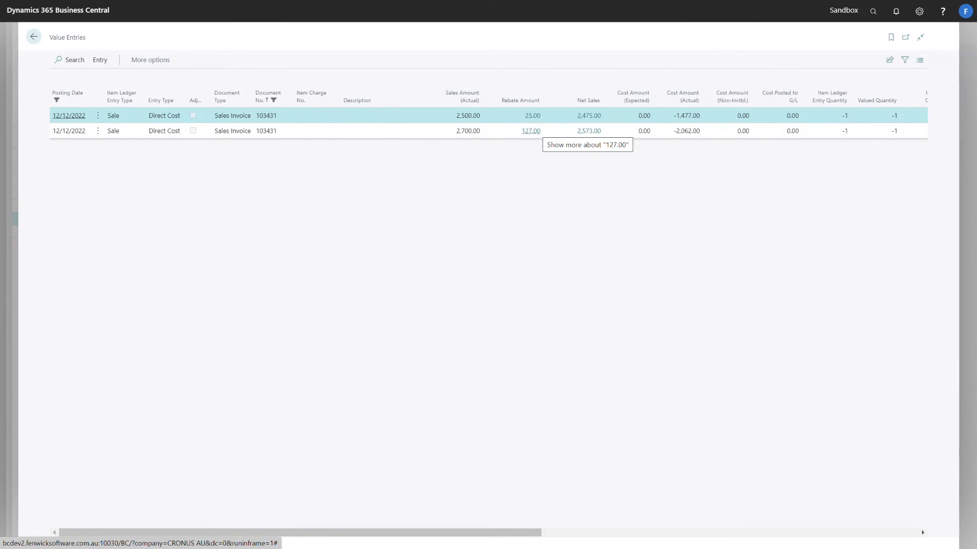
{"action": "left_click", "coordinate": [532, 116]}
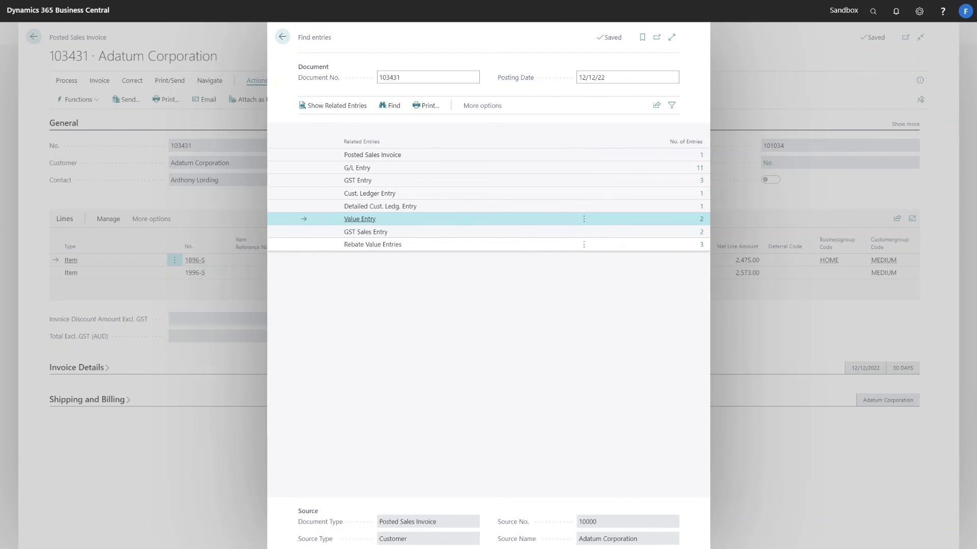
Step: Show the Rebate Value Entries (25.00, 100.00, 27.00) for invoice 103431
{"action": "left_click", "coordinate": [372, 245]}
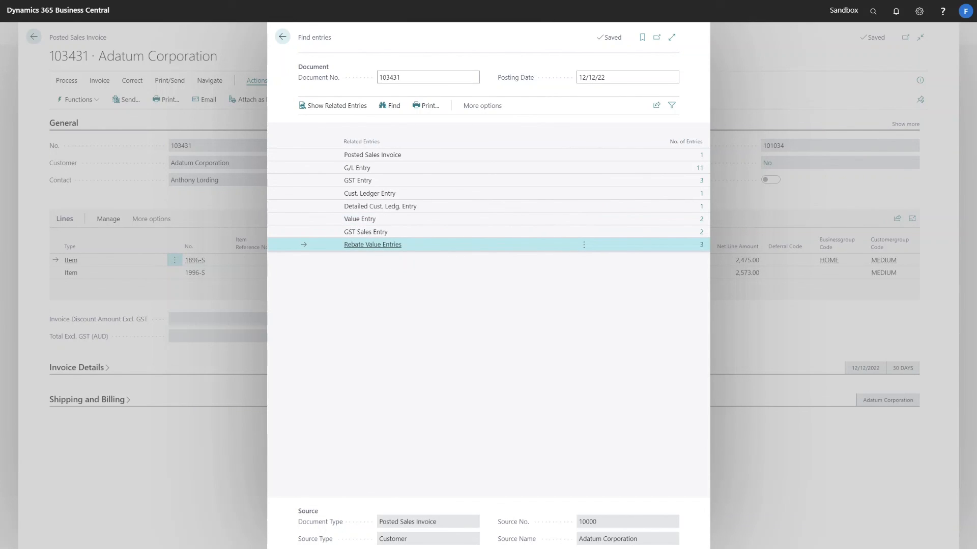
{"action": "left_click", "coordinate": [372, 244]}
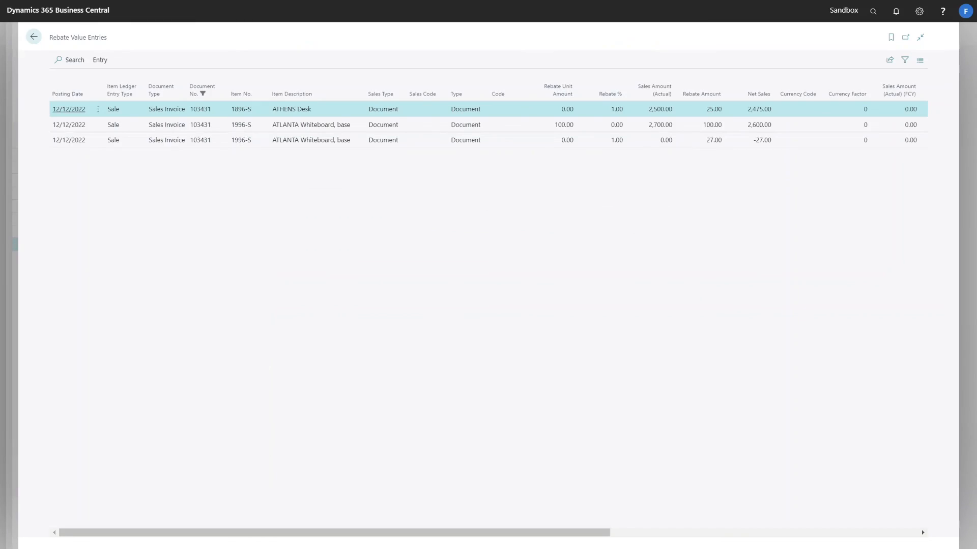